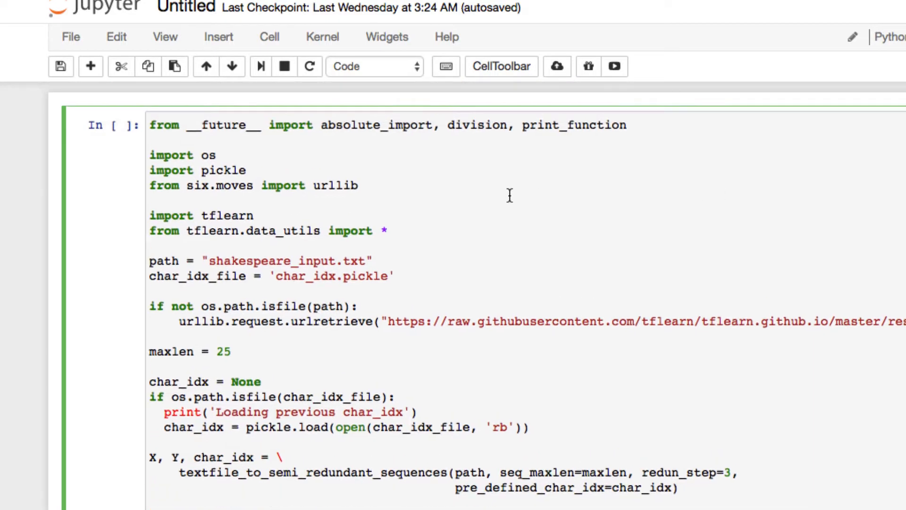
Change the training loop from range(50) to range(1) for a single iteration
scroll(down, 3)
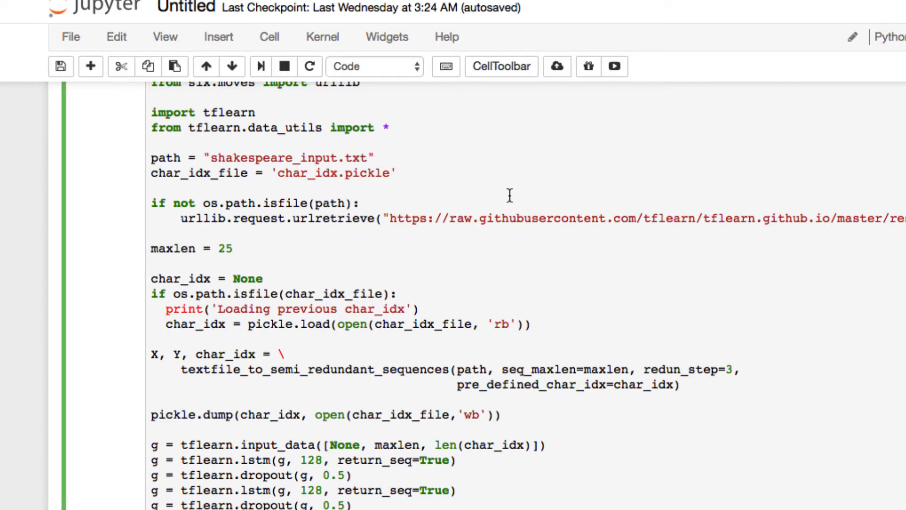
scroll(up, 3)
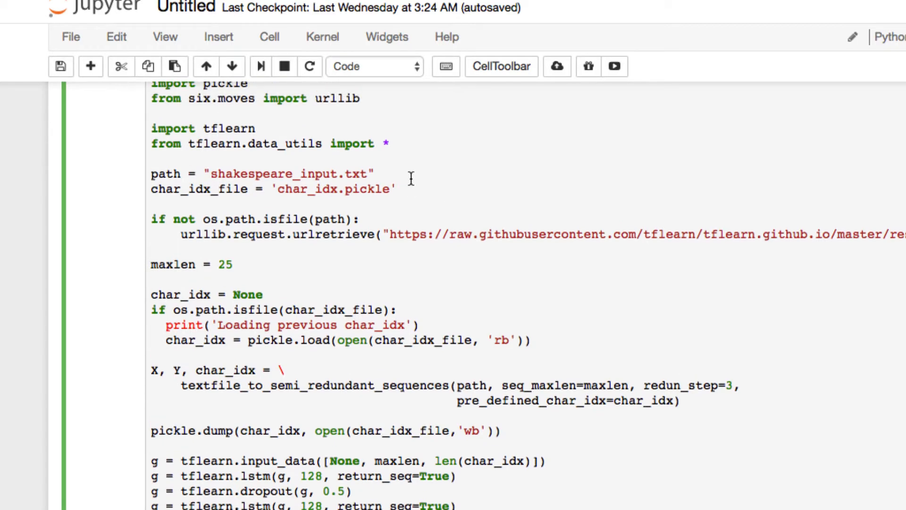
scroll(up, 3)
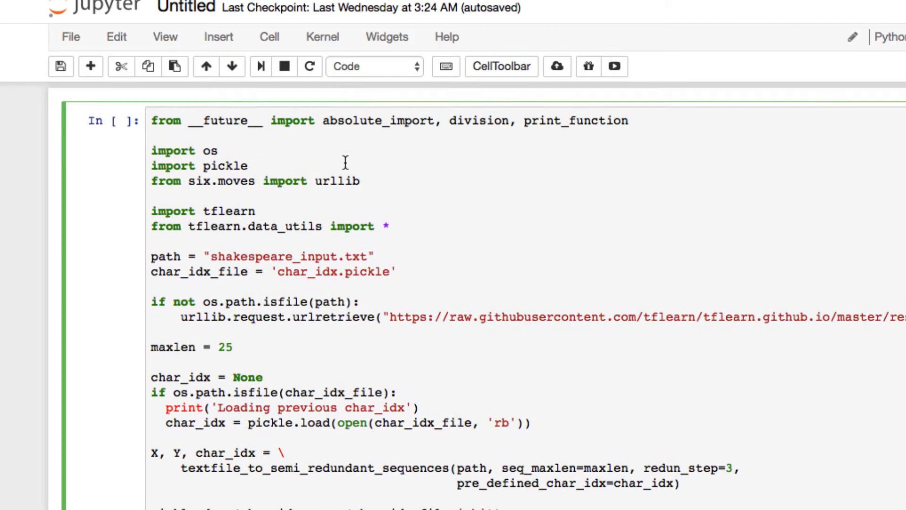
mouse_move(248, 195)
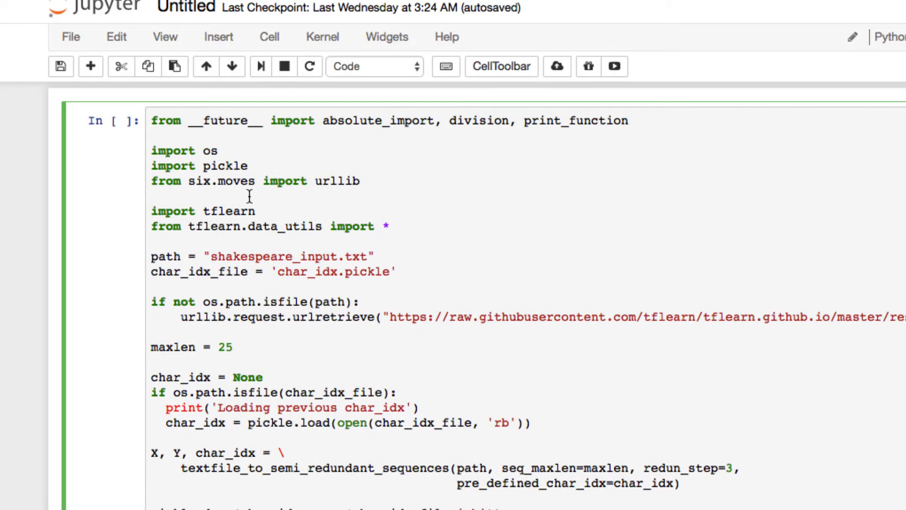
scroll(down, 3)
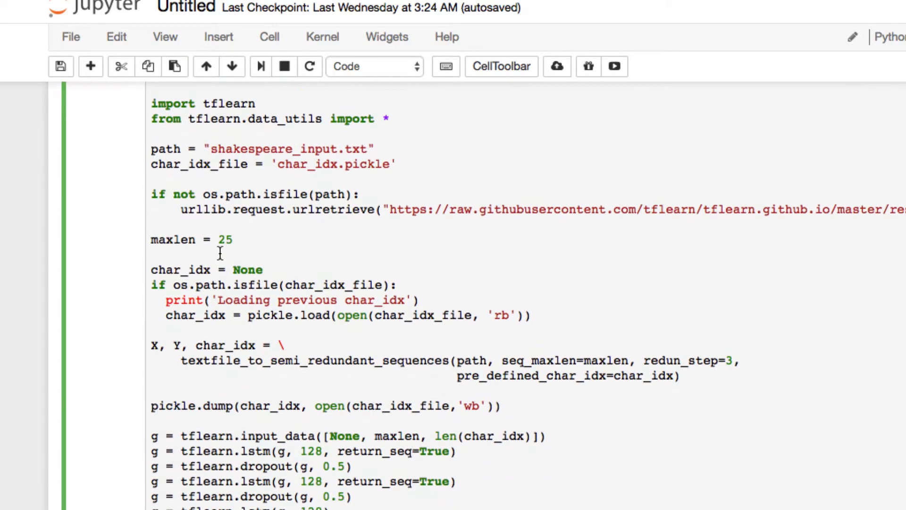
mouse_move(234, 253)
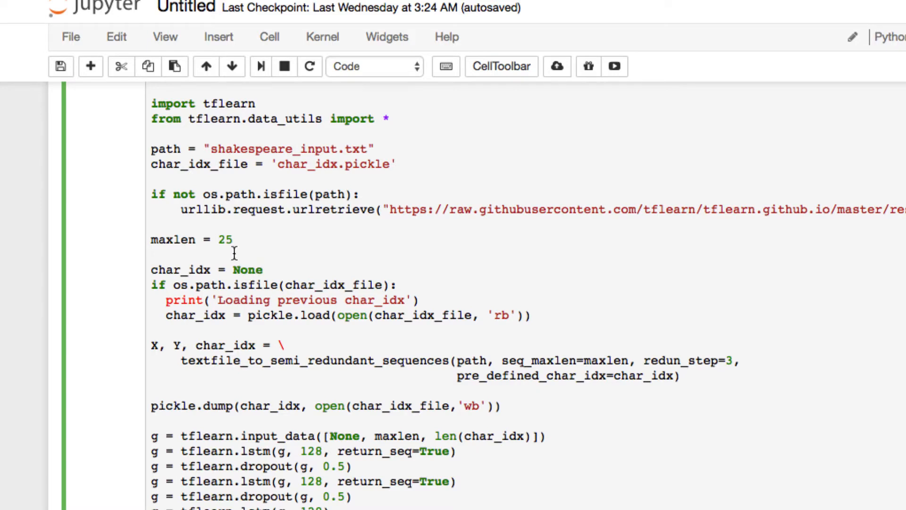
scroll(up, 3)
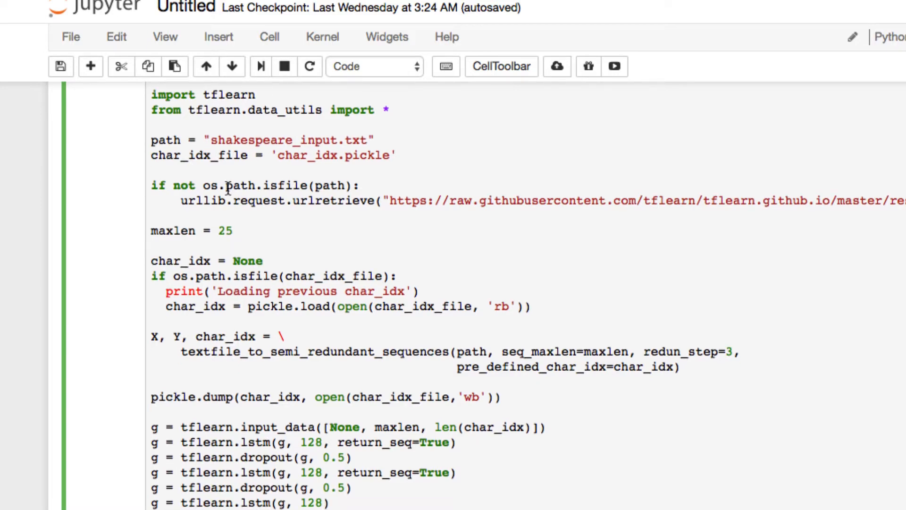
scroll(down, 3)
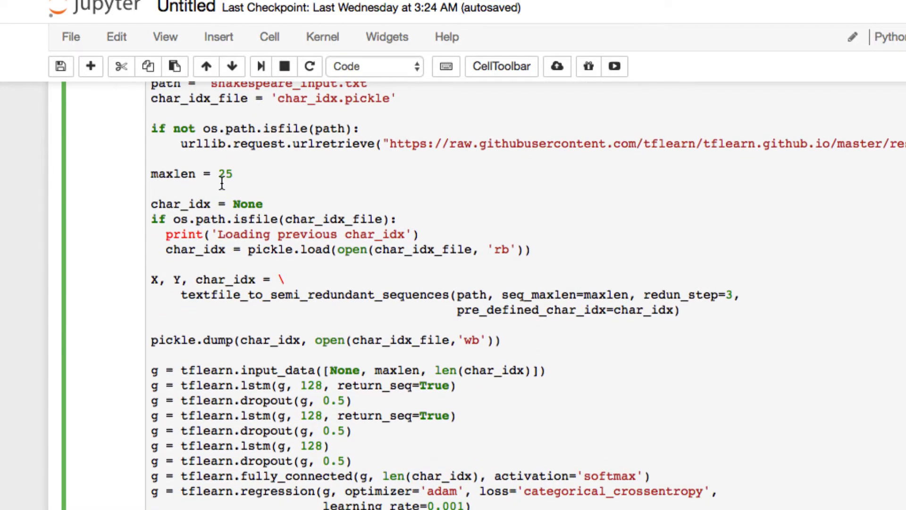
scroll(down, 3)
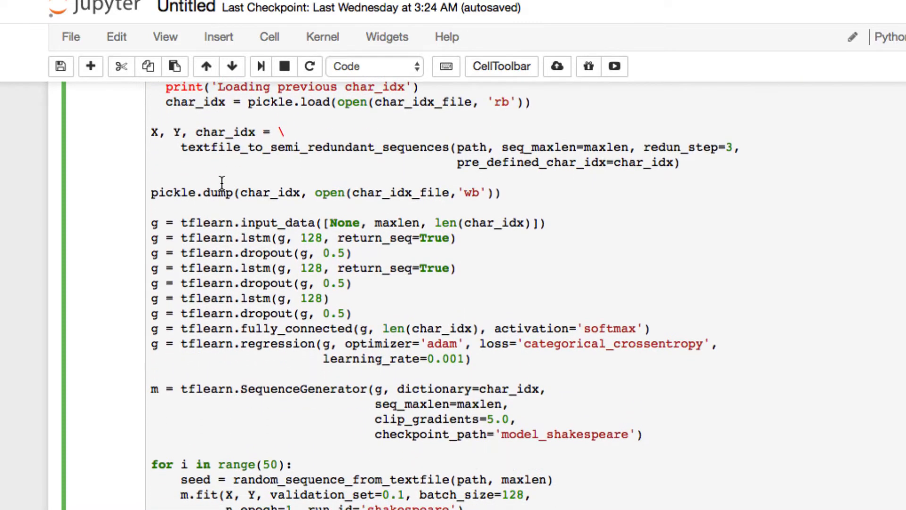
scroll(down, 3)
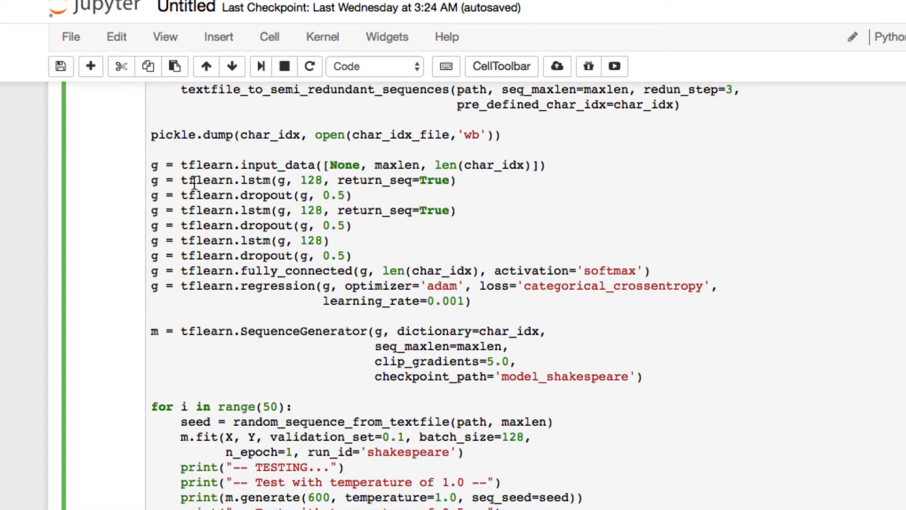
mouse_move(222, 152)
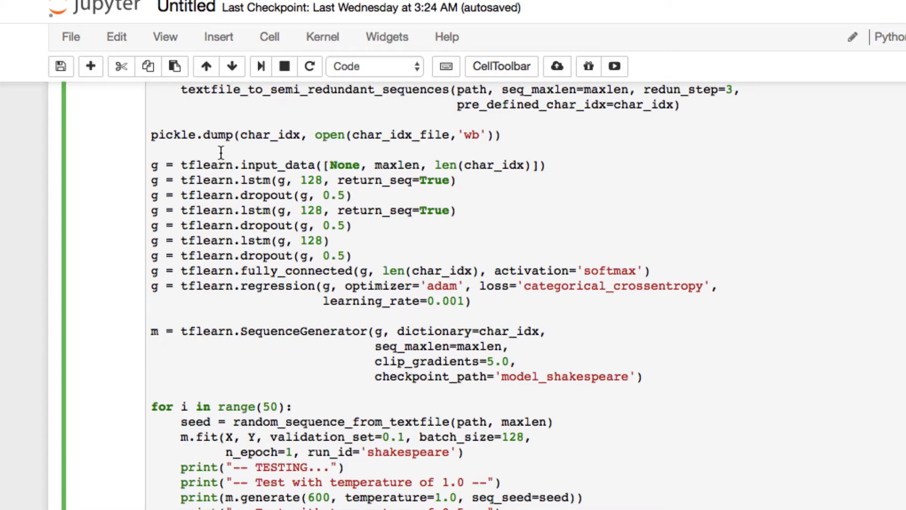
mouse_move(502, 264)
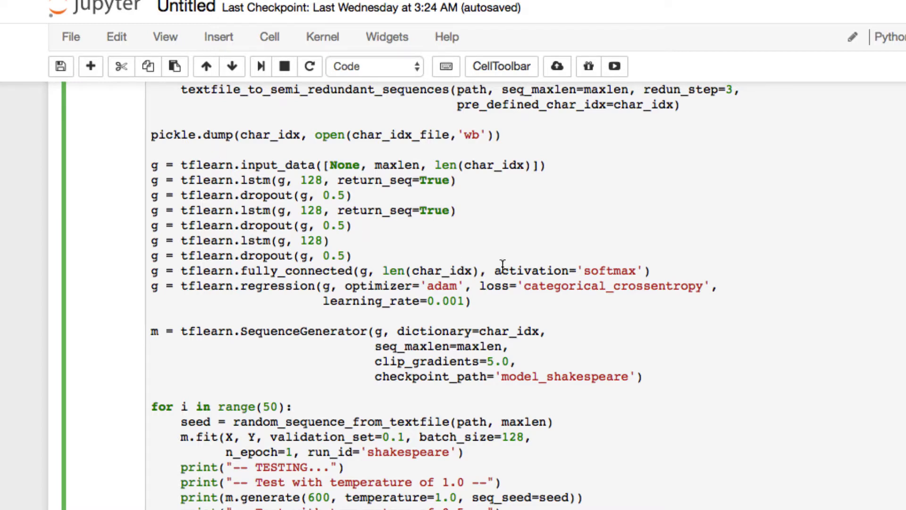
mouse_move(349, 247)
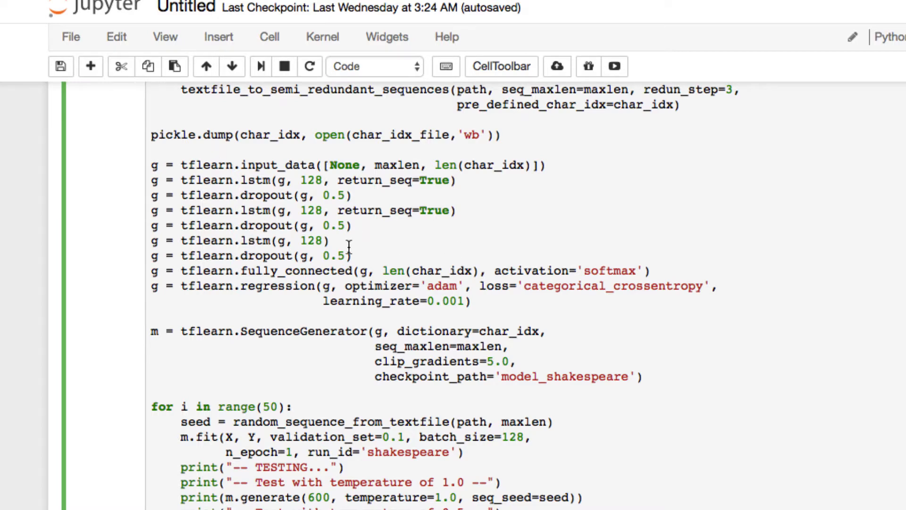
scroll(down, 3)
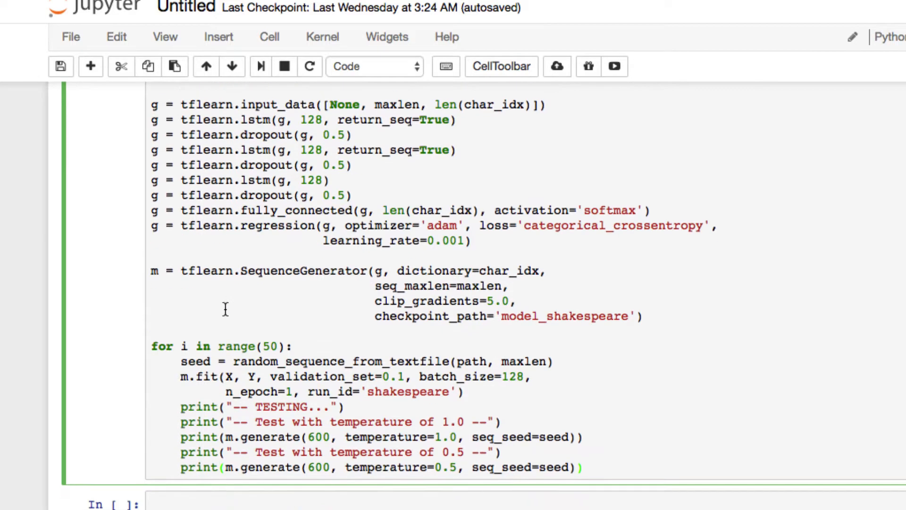
scroll(up, 3)
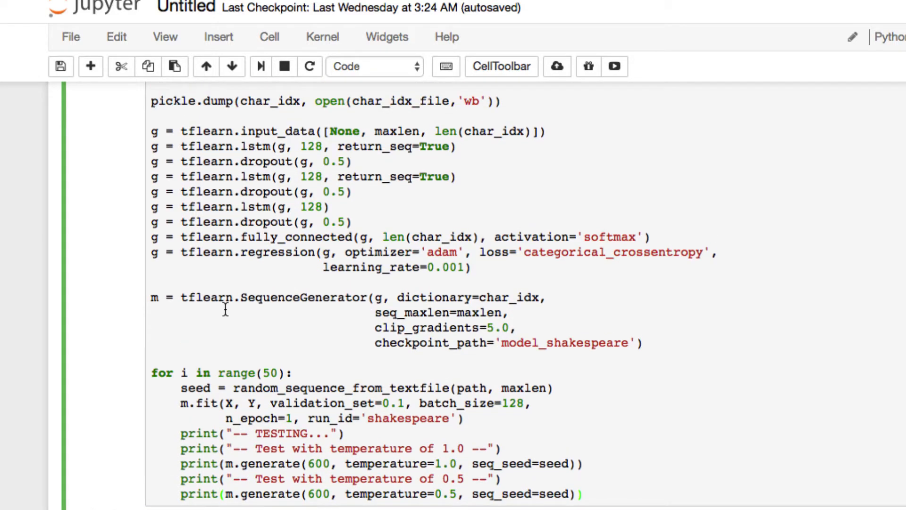
scroll(up, 3)
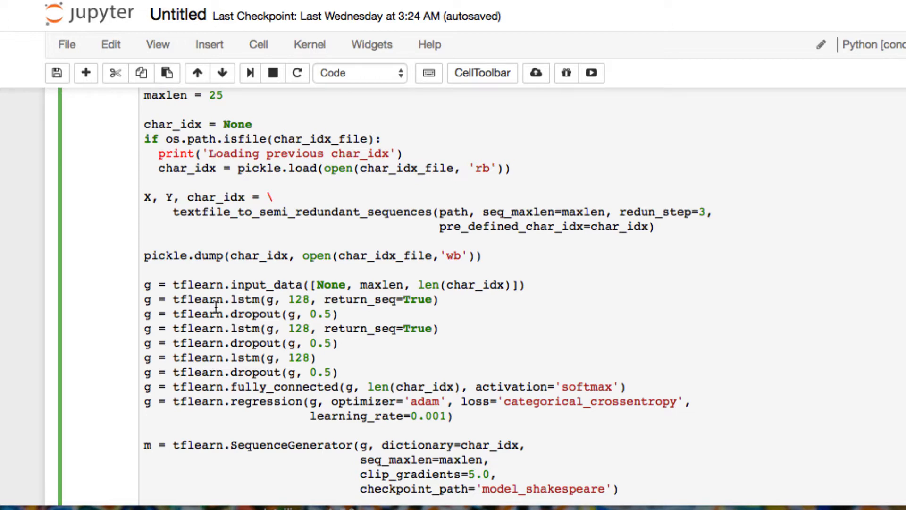
scroll(down, 3)
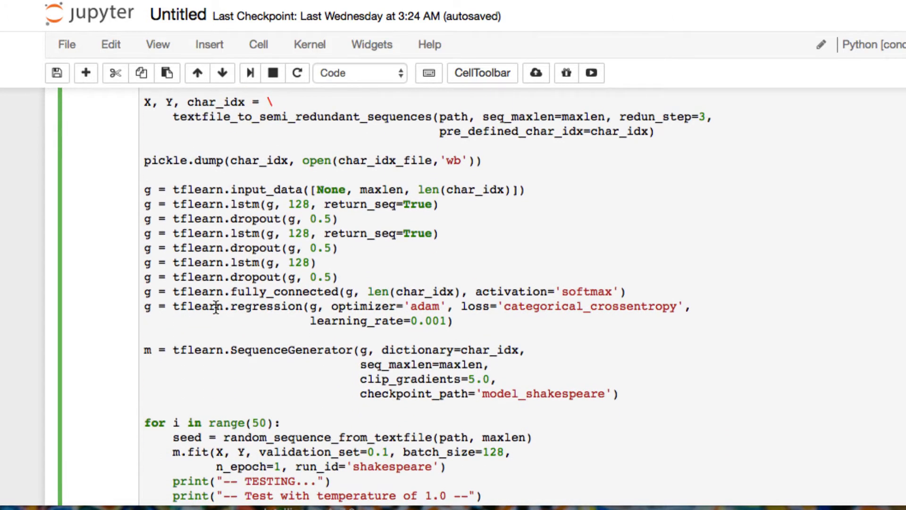
scroll(down, 3)
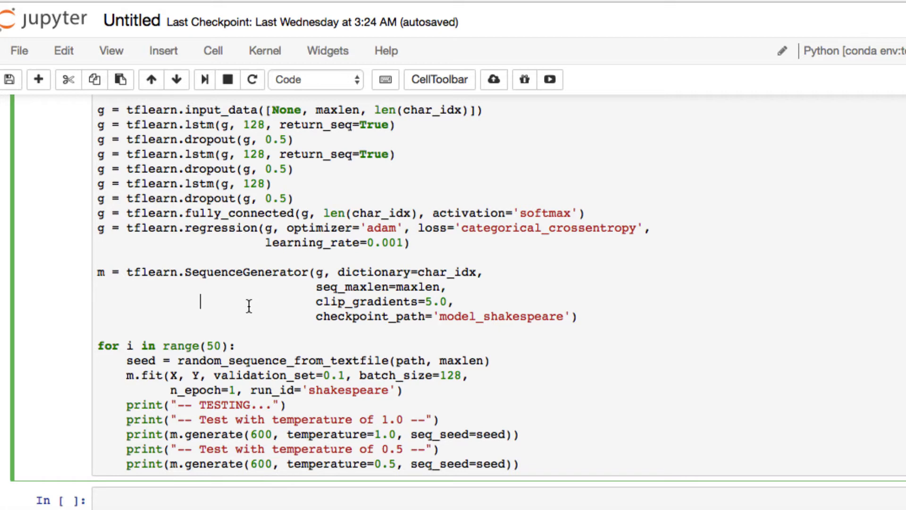
mouse_move(227, 334)
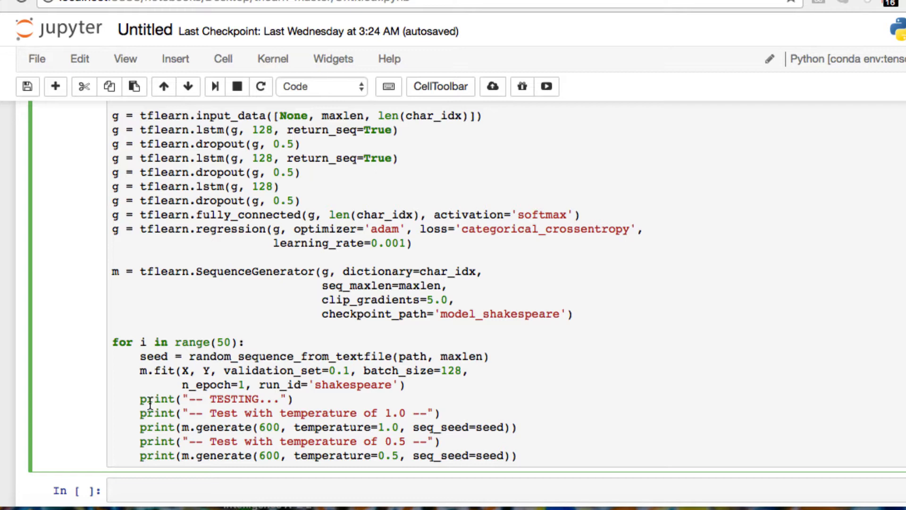
click(211, 299)
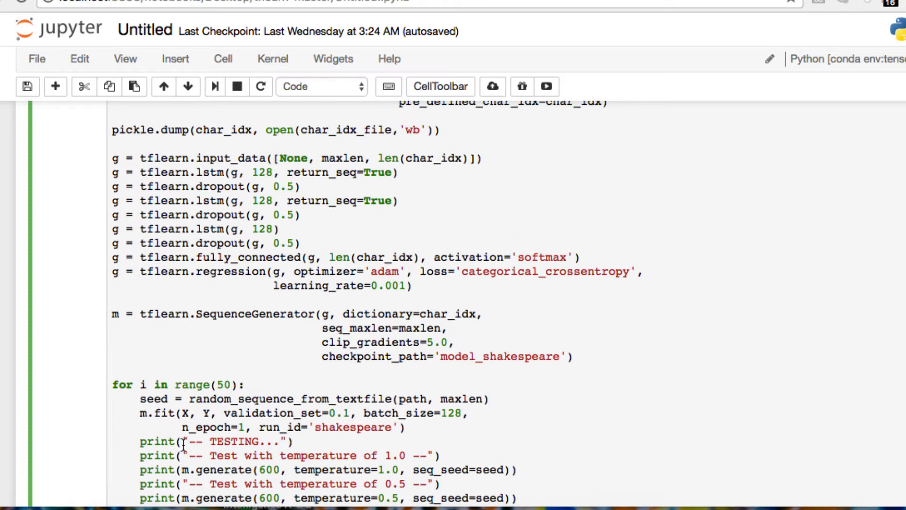
scroll(up, 3)
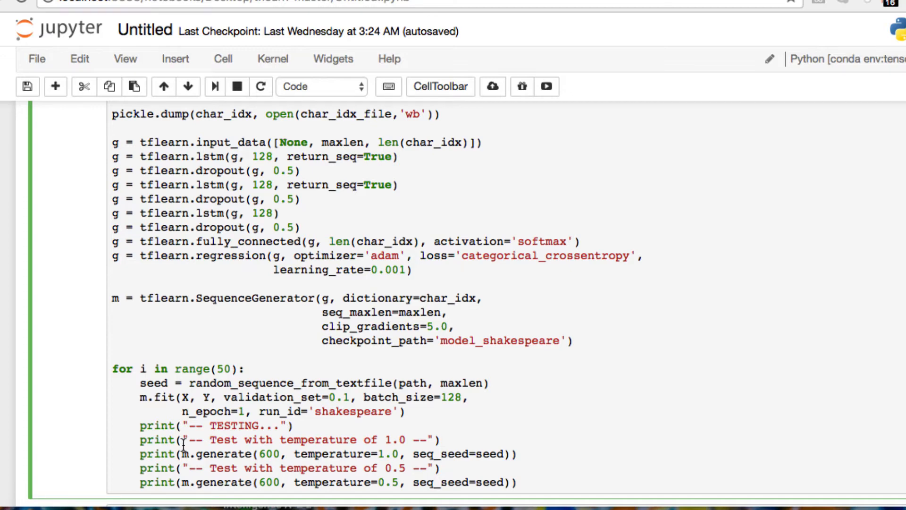
click(211, 326)
text(1)
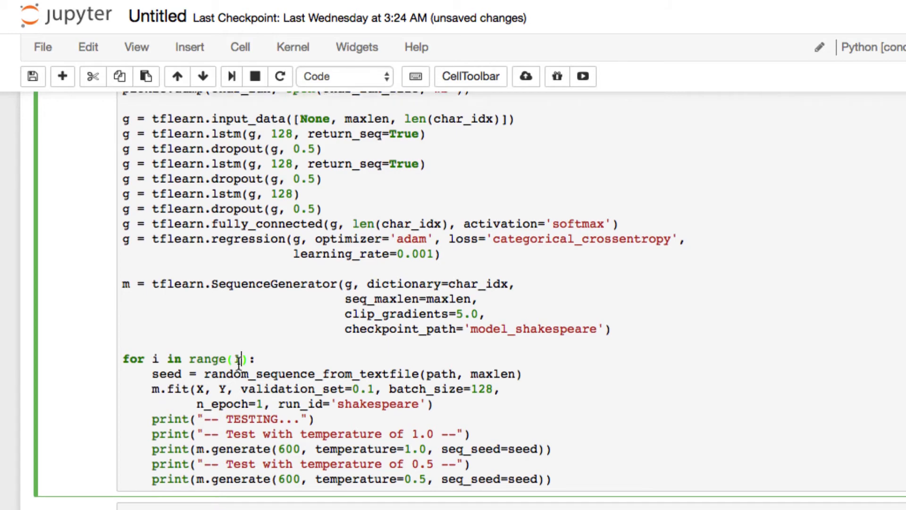
scroll(up, 3)
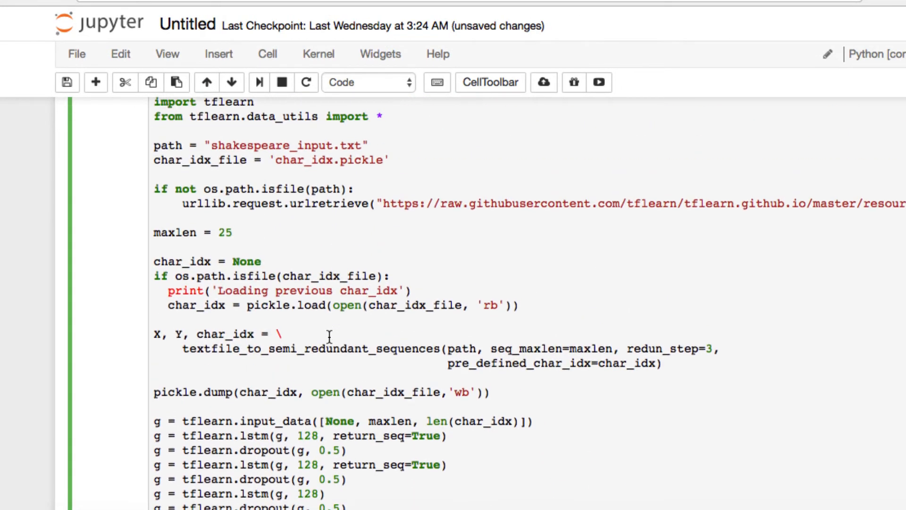
scroll(up, 3)
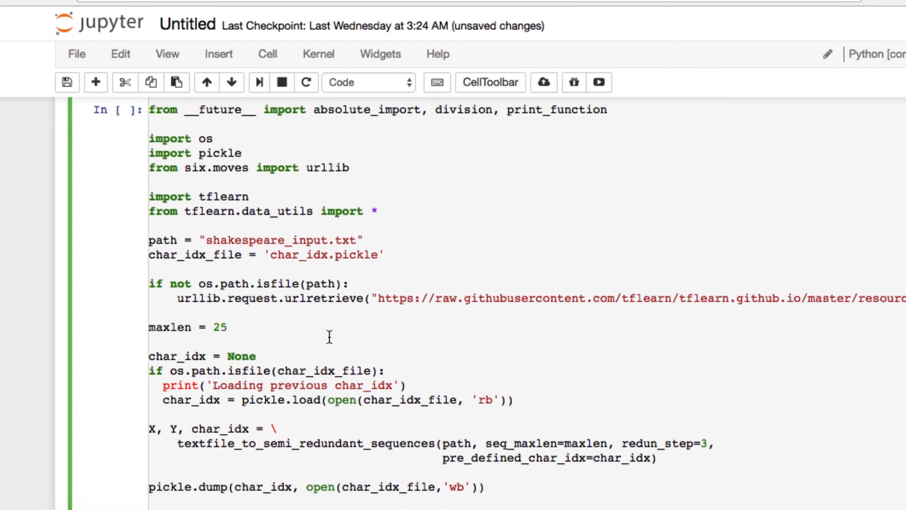
scroll(down, 3)
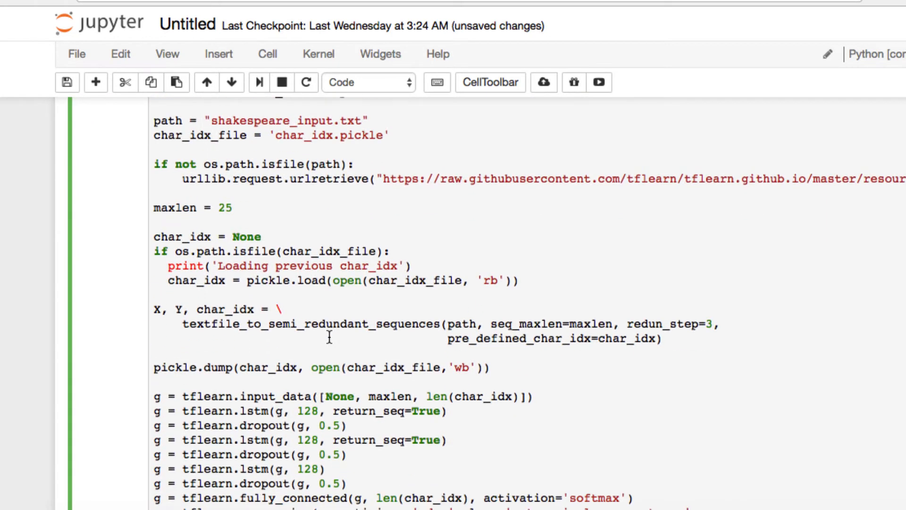
scroll(down, 3)
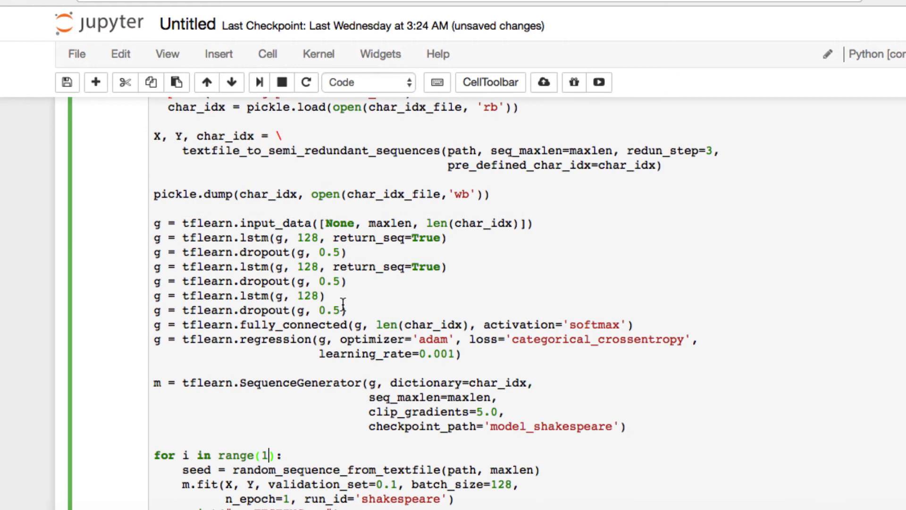
scroll(down, 3)
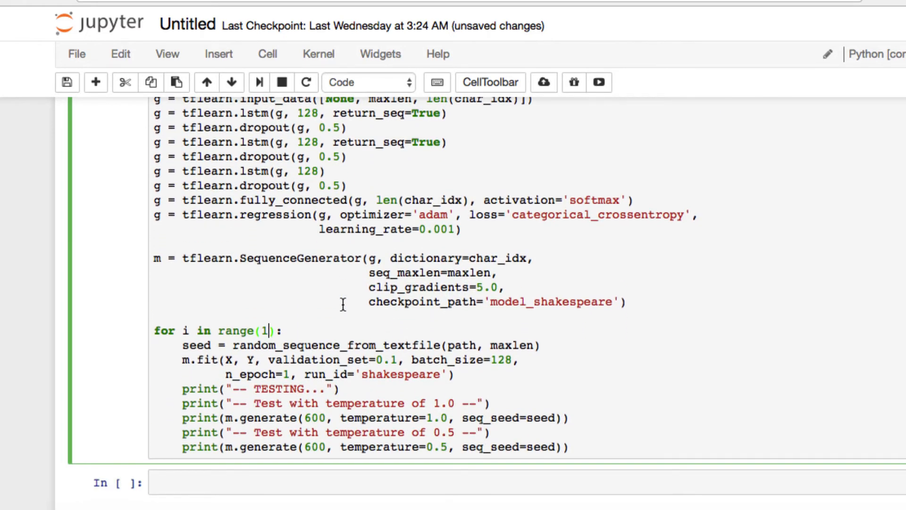
mouse_move(338, 341)
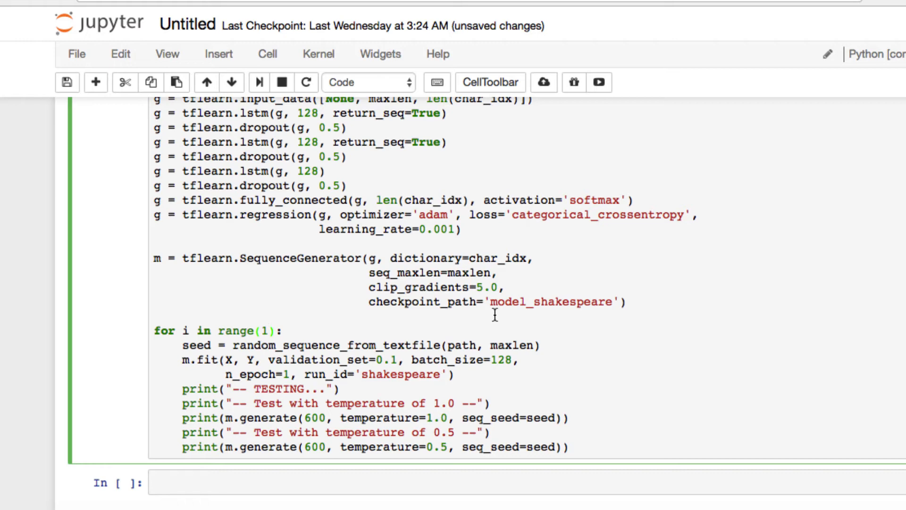
click(268, 330)
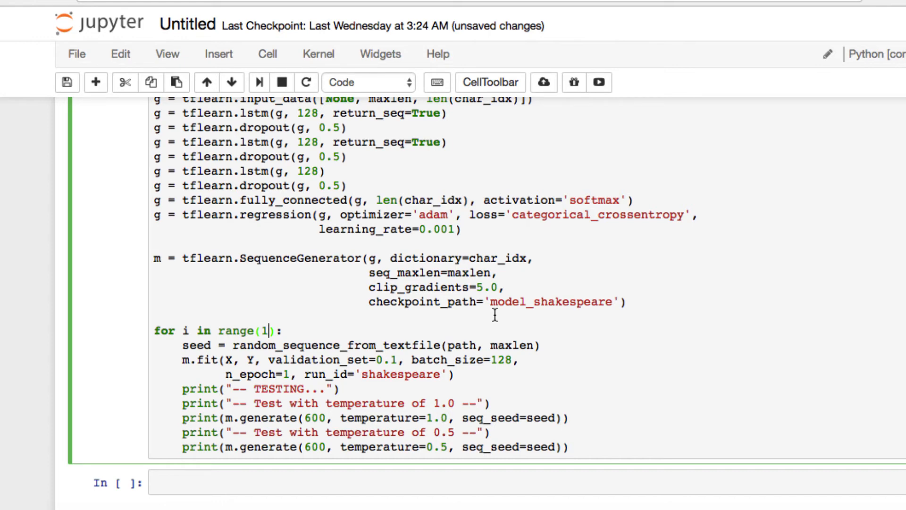
mouse_move(345, 180)
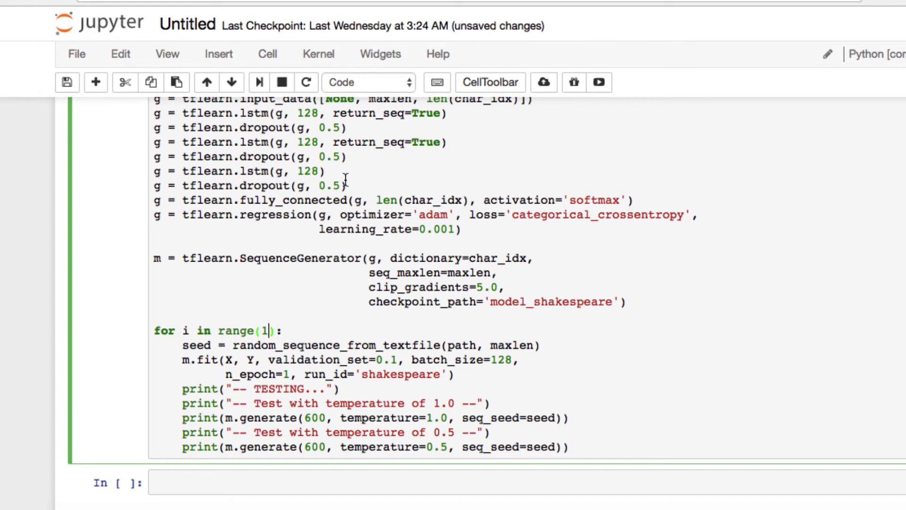
scroll(up, 3)
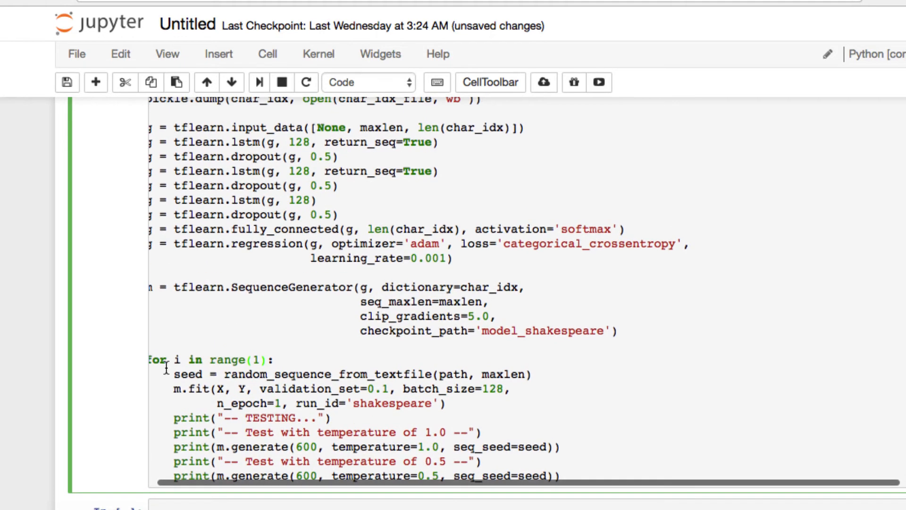
Scroll down to follow char_idx loading, vectorizing statistics, and training step and loss output
scroll(down, 3)
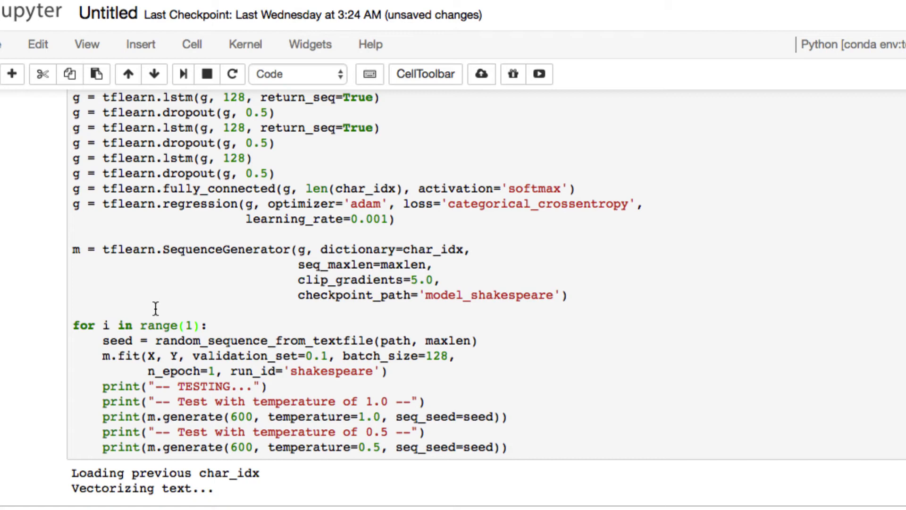
scroll(down, 3)
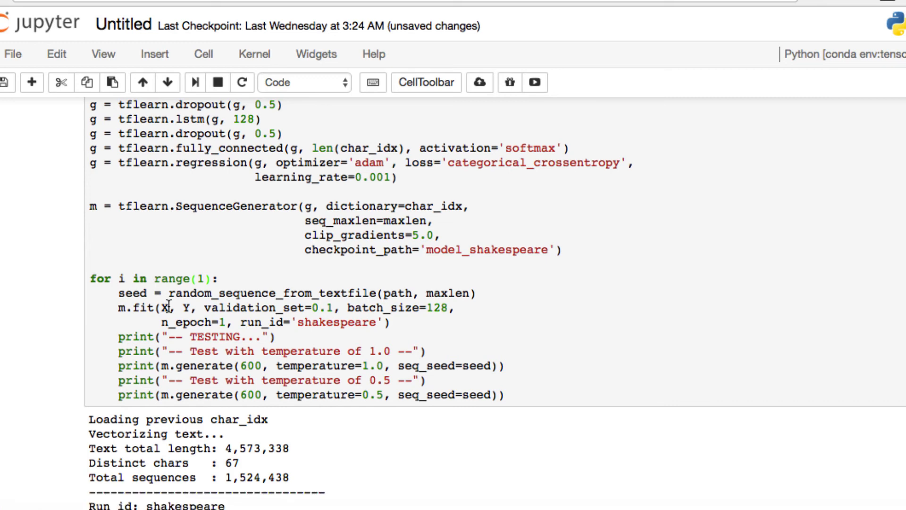
scroll(down, 3)
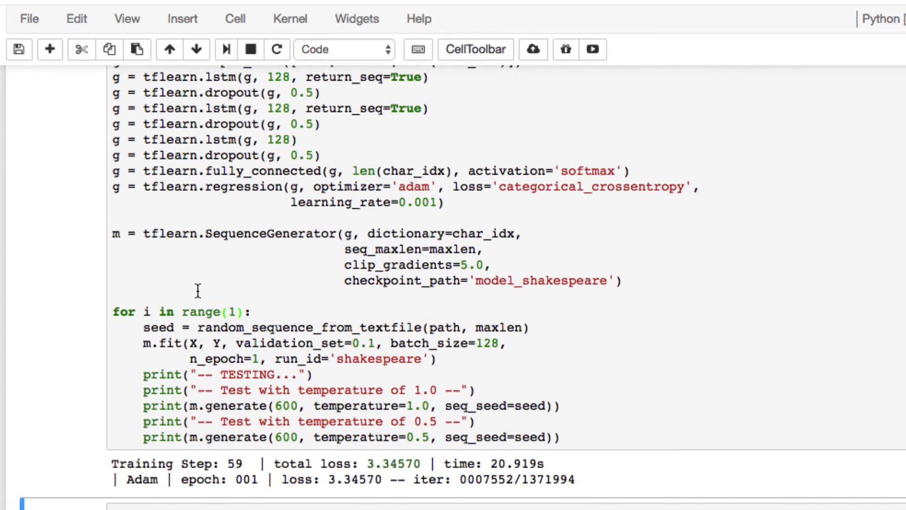
scroll(up, 3)
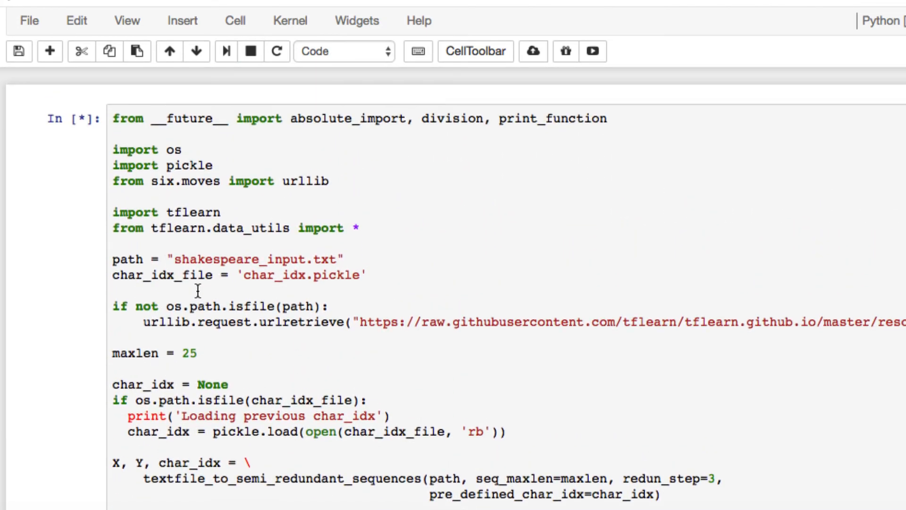
scroll(down, 3)
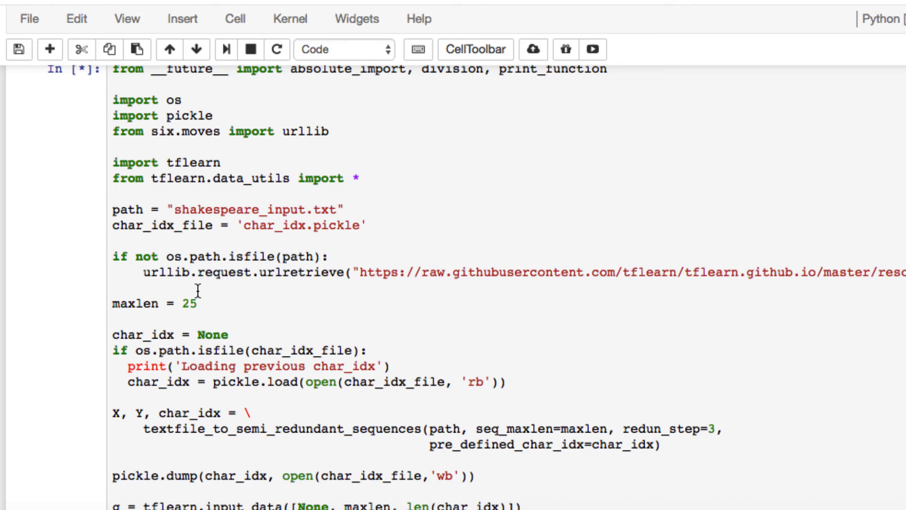
scroll(down, 3)
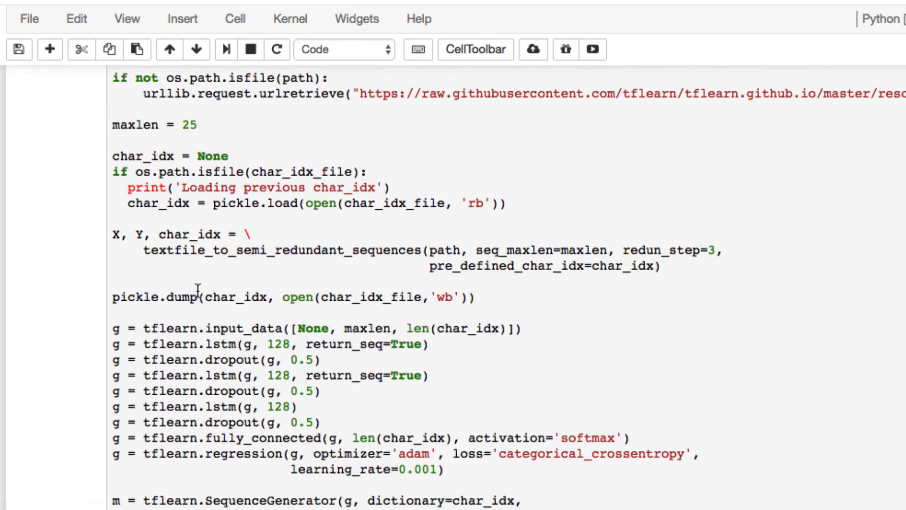
scroll(down, 3)
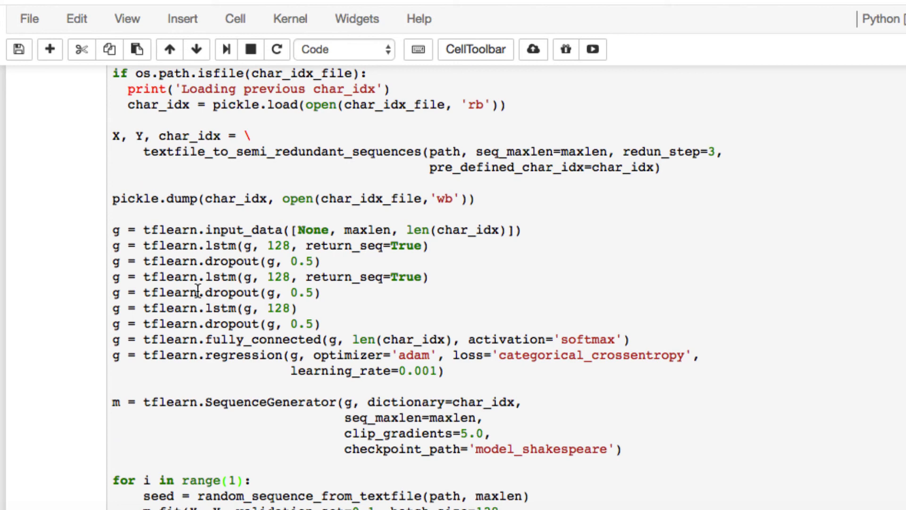
scroll(down, 3)
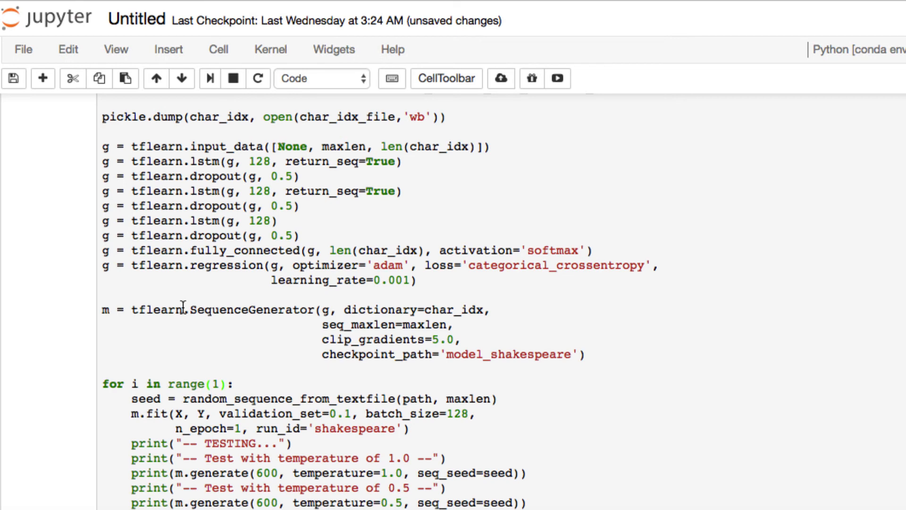
scroll(down, 3)
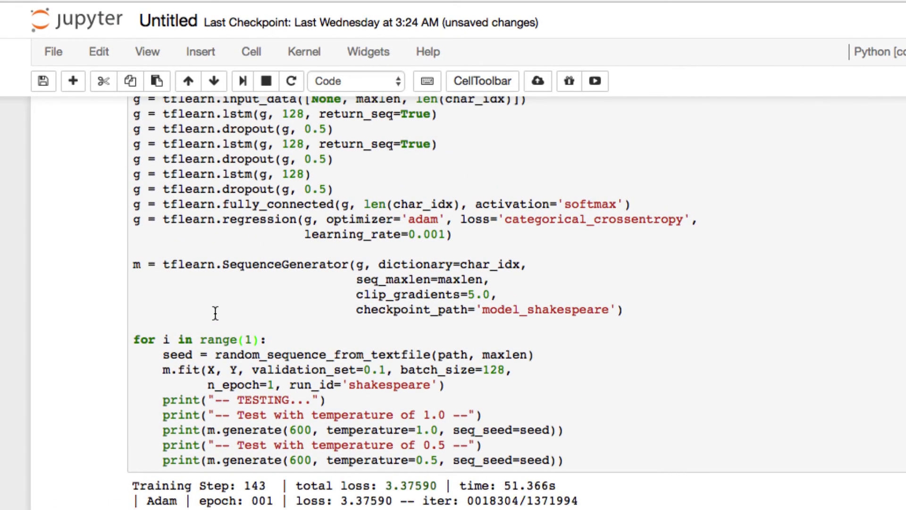